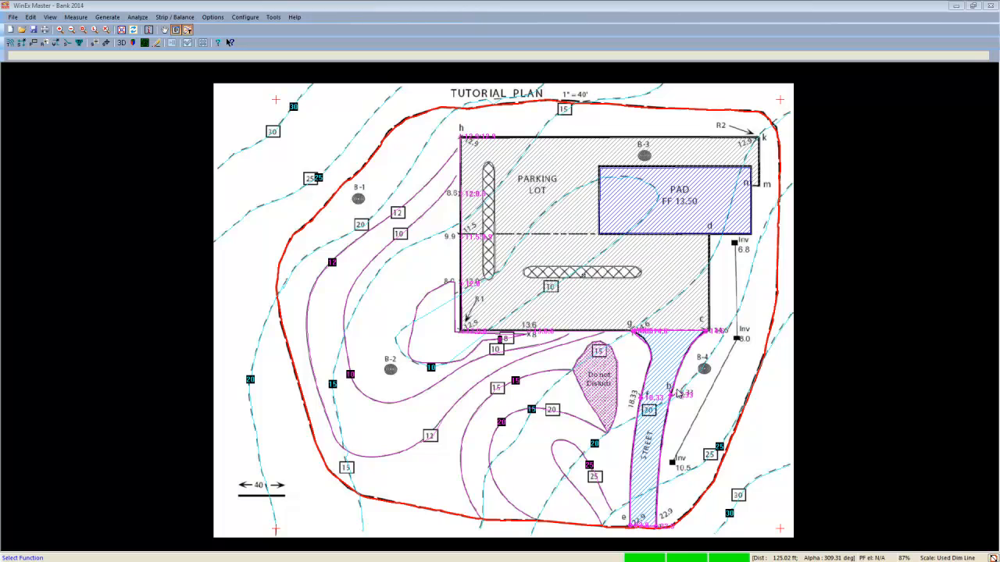
{"action": "mouse_move", "coordinate": [455, 284]}
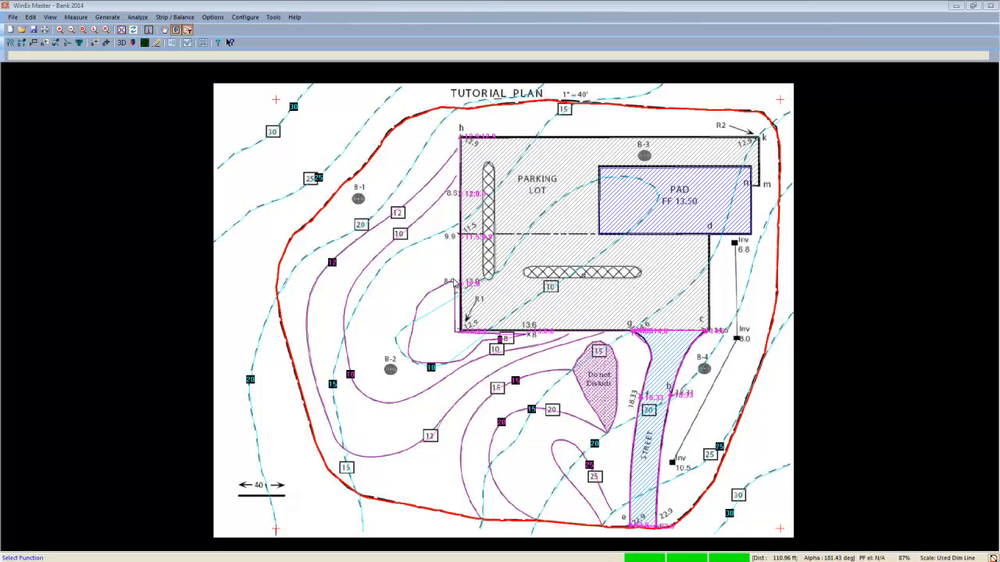
{"action": "mouse_move", "coordinate": [469, 300]}
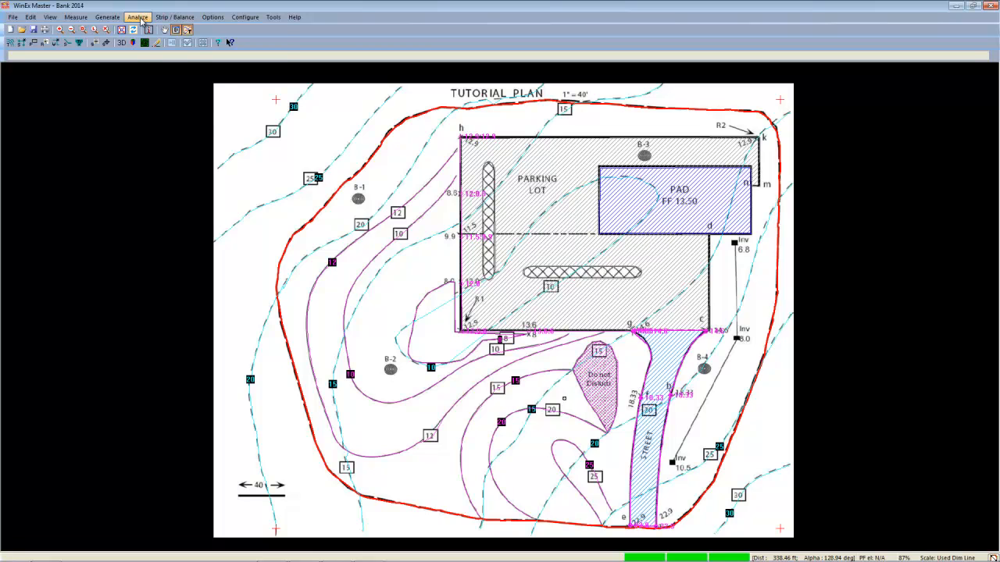
Turn on Proposed Elevation Shading from the Analyze menu to colour the site with a legend.
{"action": "left_click", "coordinate": [138, 16]}
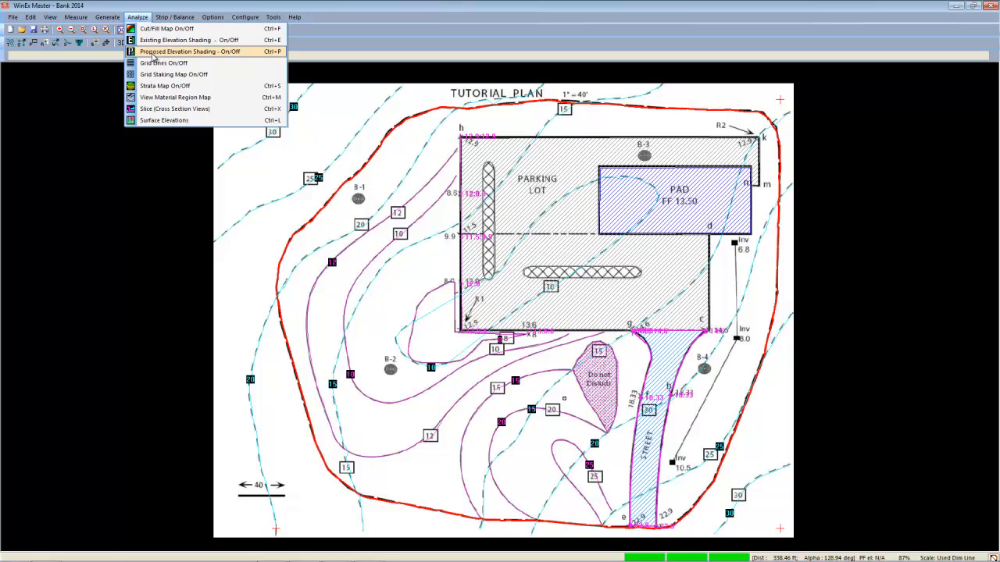
{"action": "left_click", "coordinate": [187, 40]}
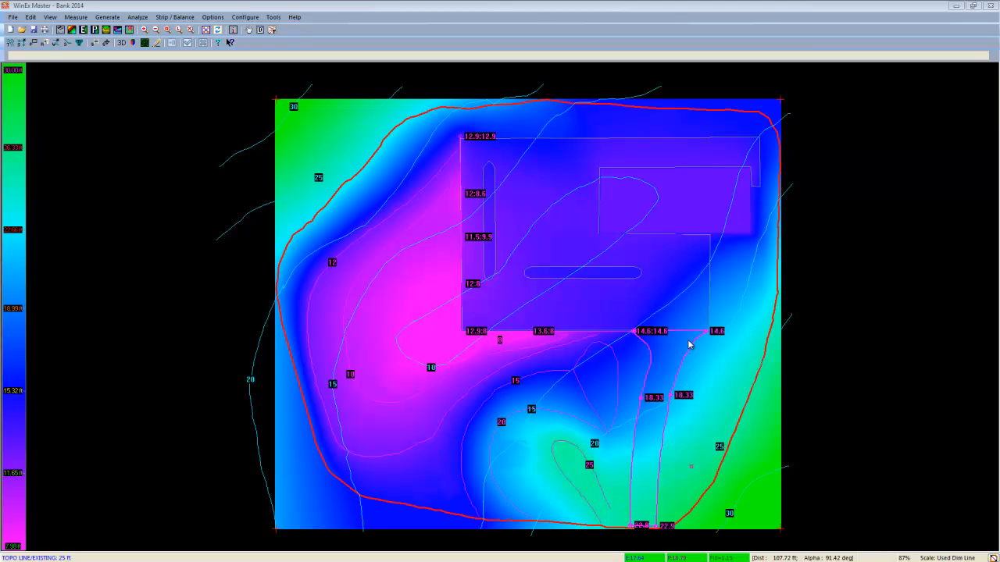
{"action": "mouse_move", "coordinate": [61, 388]}
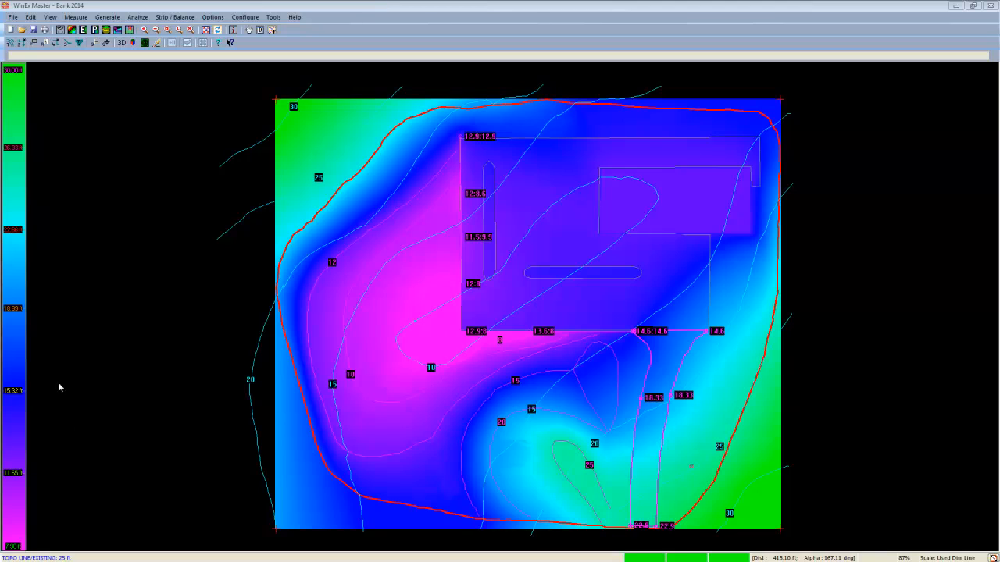
{"action": "mouse_move", "coordinate": [32, 277]}
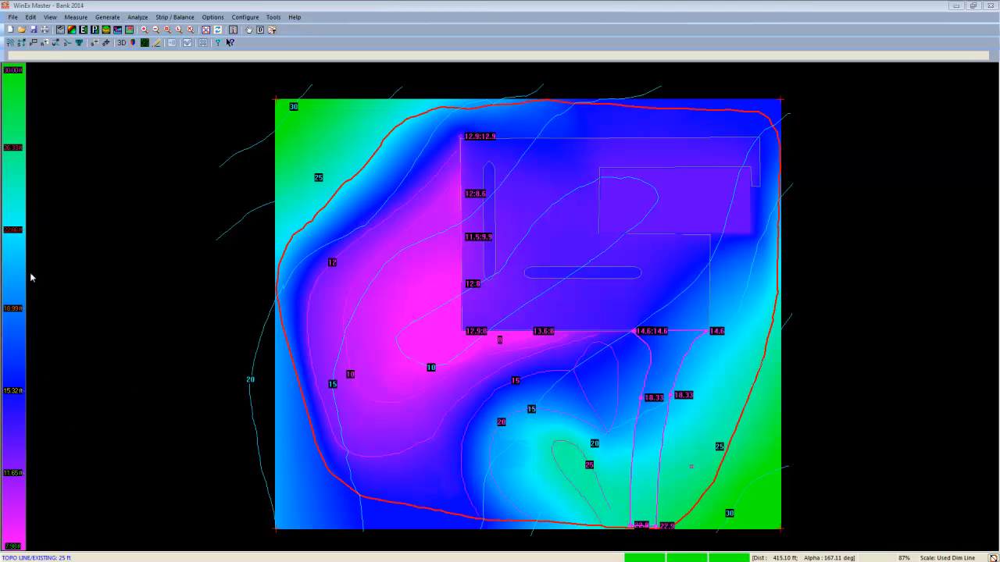
{"action": "mouse_move", "coordinate": [31, 543]}
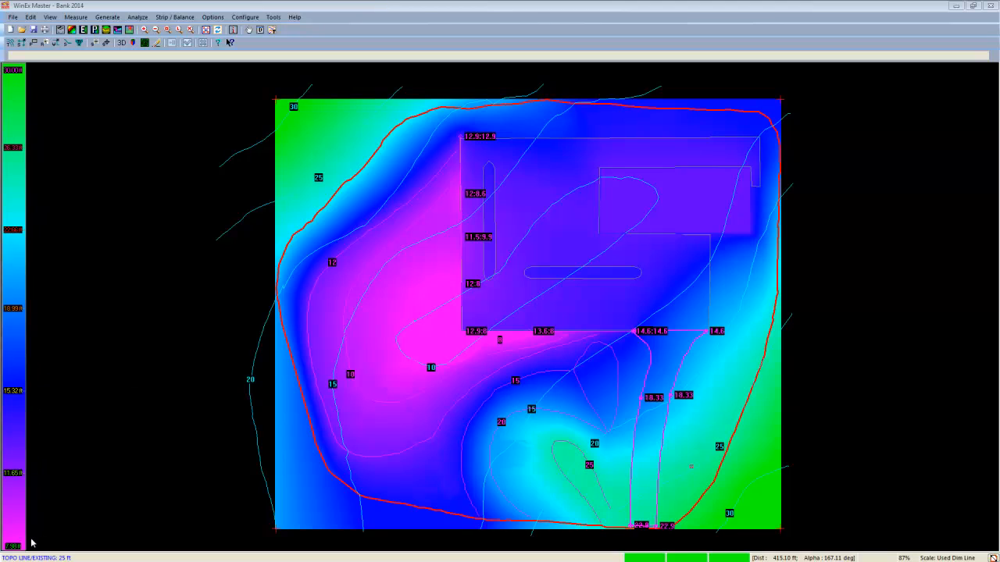
{"action": "mouse_move", "coordinate": [35, 534]}
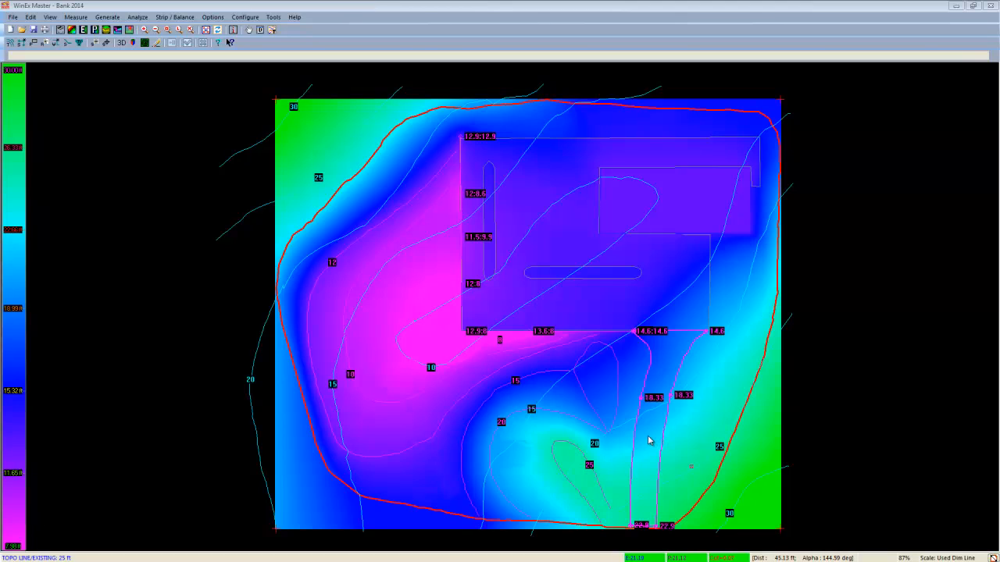
{"action": "mouse_move", "coordinate": [711, 308]}
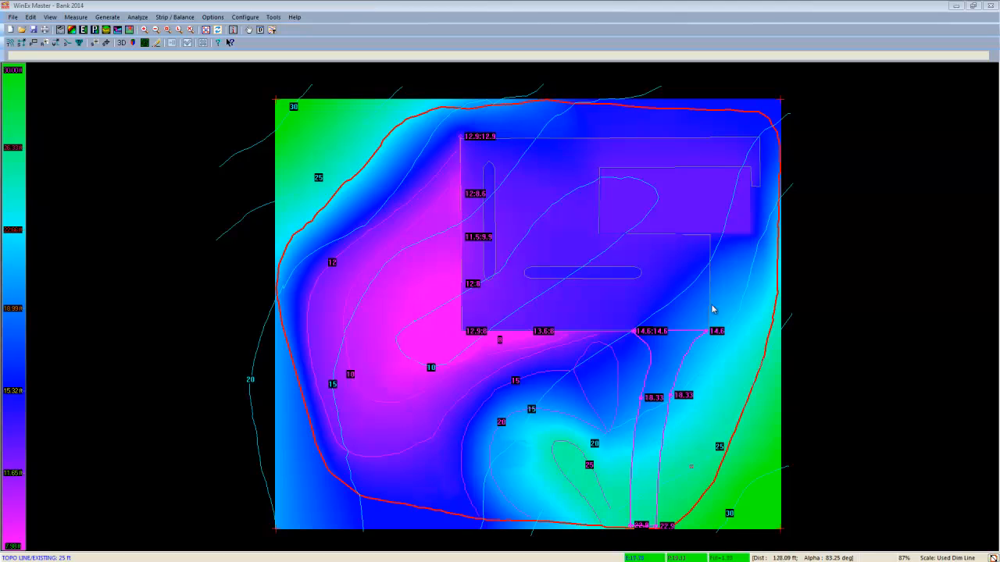
{"action": "mouse_move", "coordinate": [450, 242]}
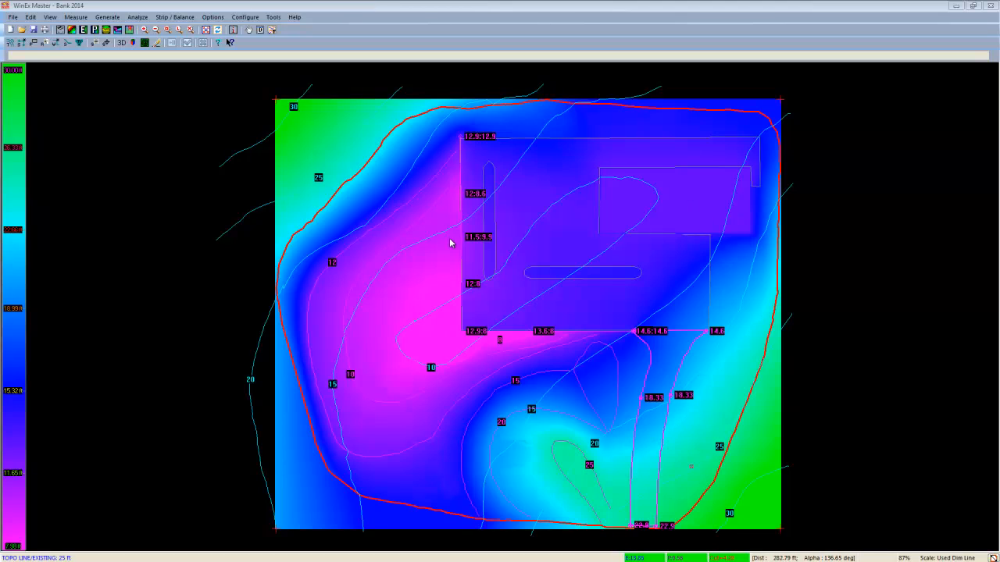
{"action": "mouse_move", "coordinate": [319, 191]}
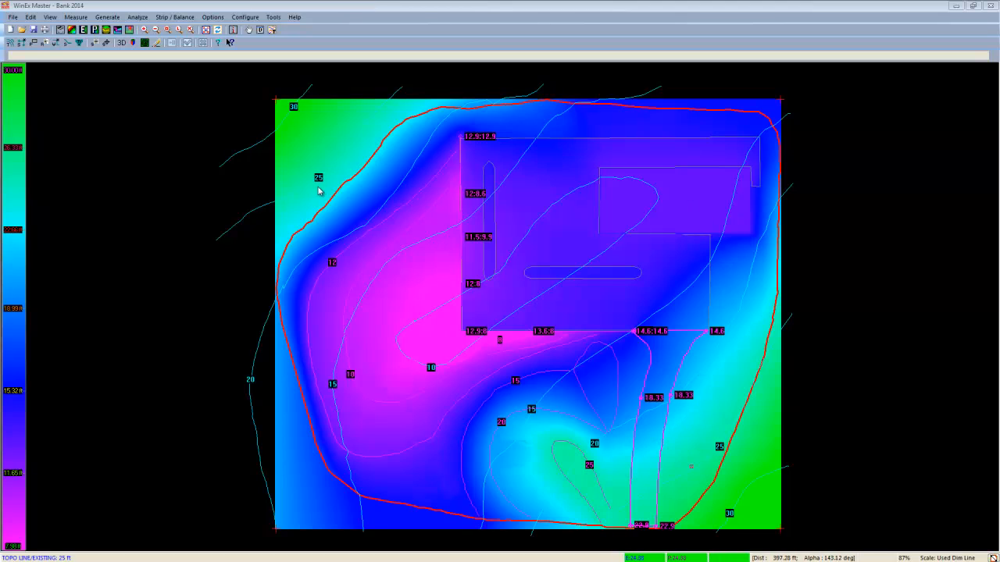
{"action": "mouse_move", "coordinate": [459, 184]}
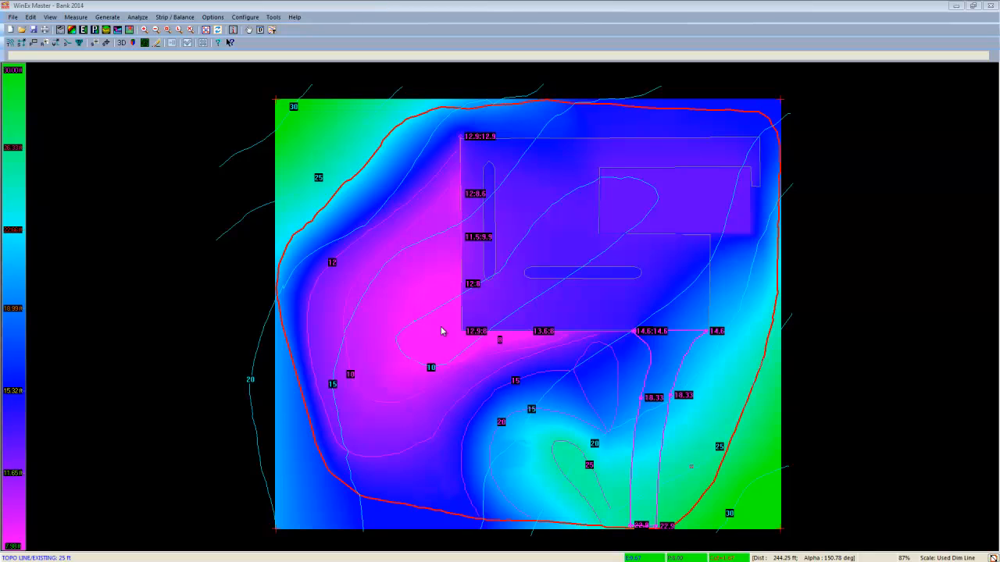
{"action": "mouse_move", "coordinate": [439, 328]}
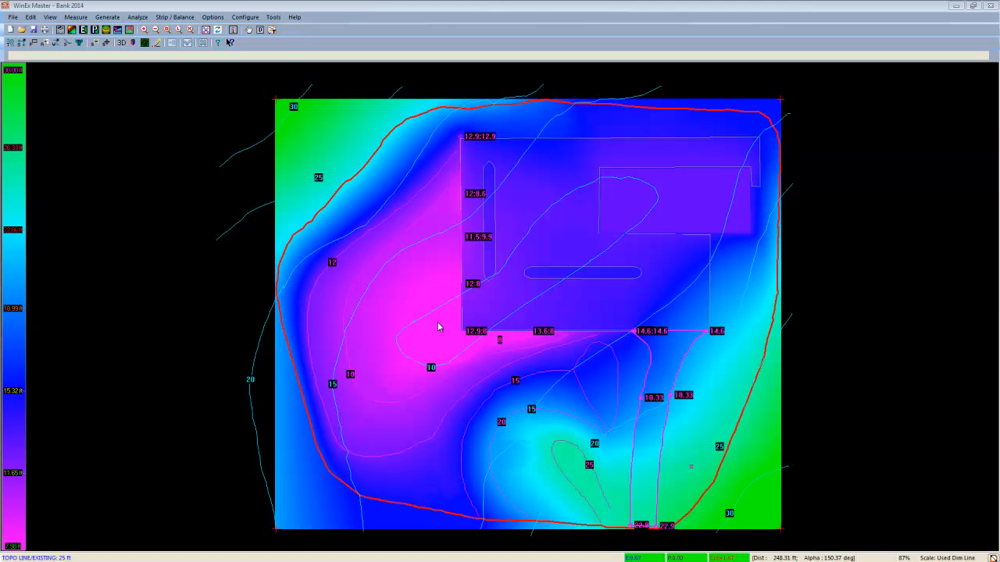
{"action": "mouse_move", "coordinate": [418, 317]}
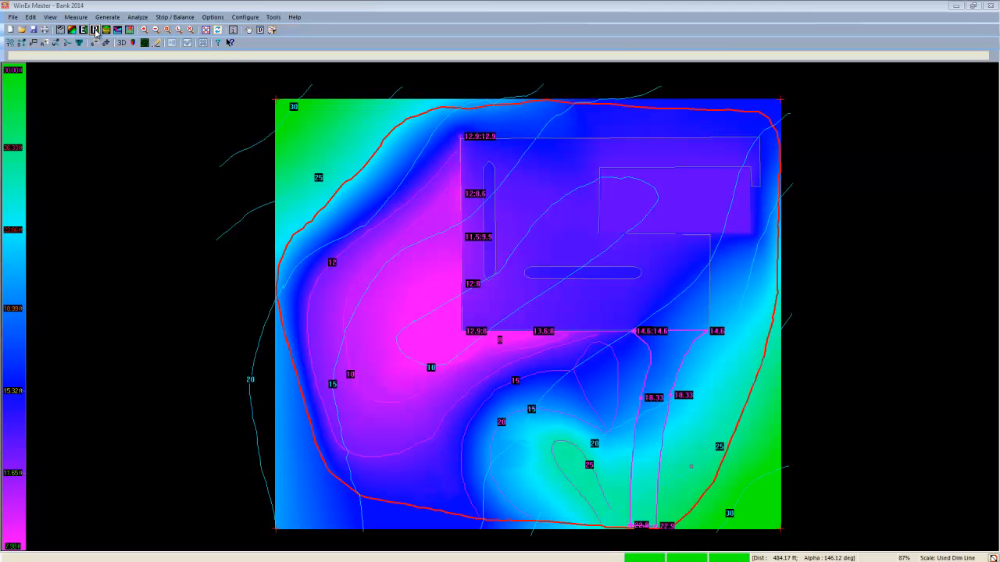
Toggle off proposed elevation shading to restore the plain tutorial plan with contours and boundary.
{"action": "left_click", "coordinate": [94, 30]}
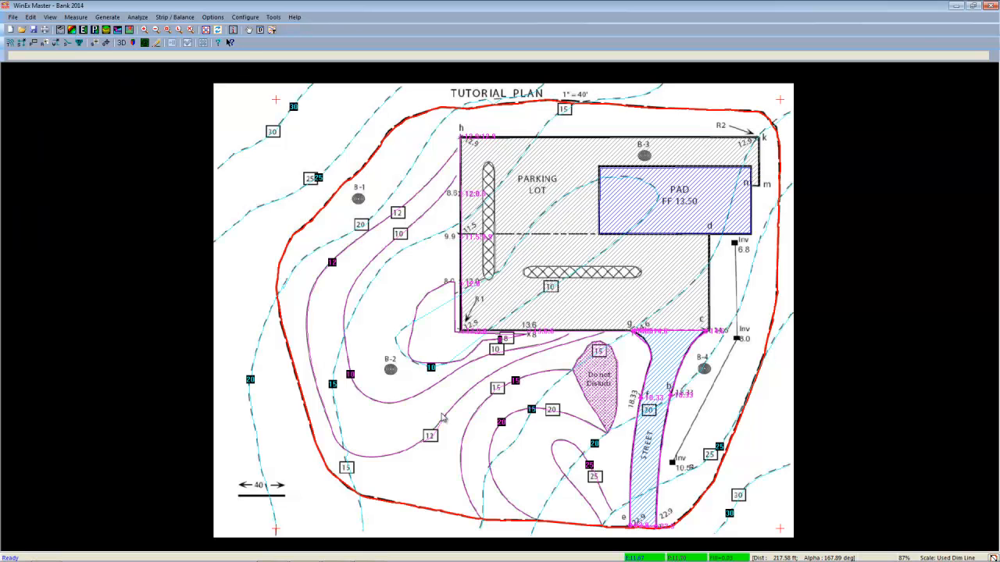
{"action": "mouse_move", "coordinate": [484, 433]}
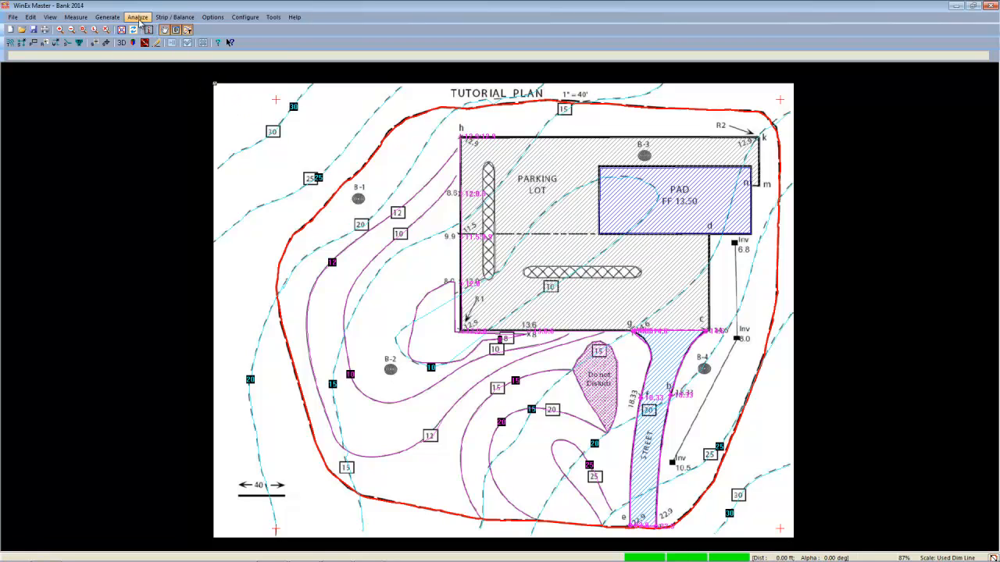
Turn on the Cut/Fill Map from the Analyze menu, colouring cut and fill depths.
{"action": "left_click", "coordinate": [138, 16]}
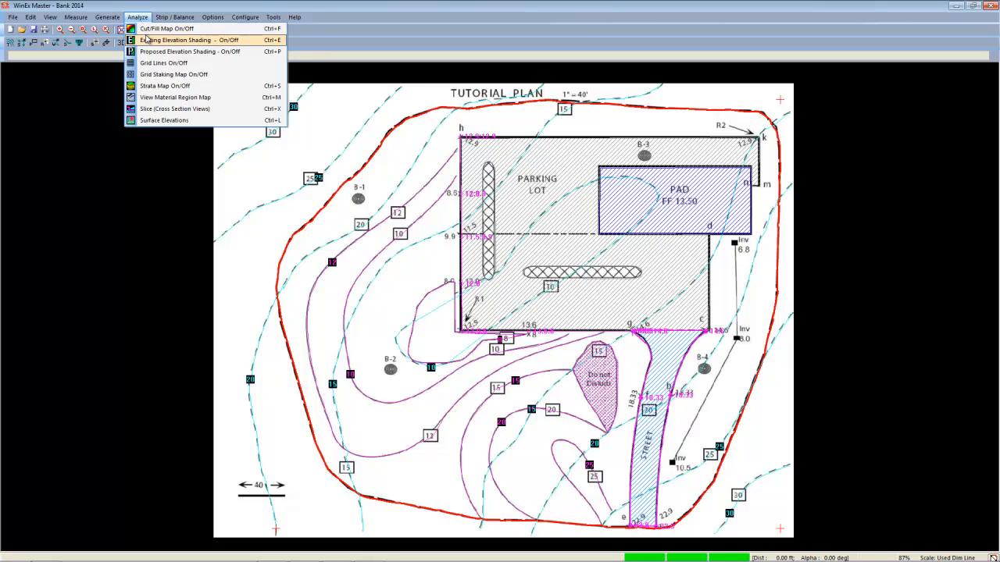
{"action": "mouse_move", "coordinate": [164, 29]}
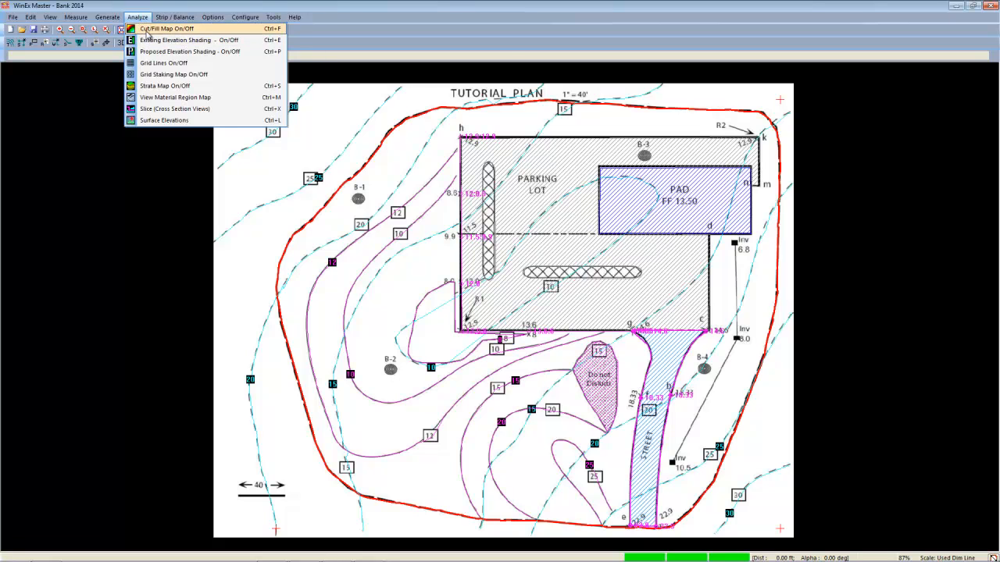
{"action": "left_click", "coordinate": [186, 39]}
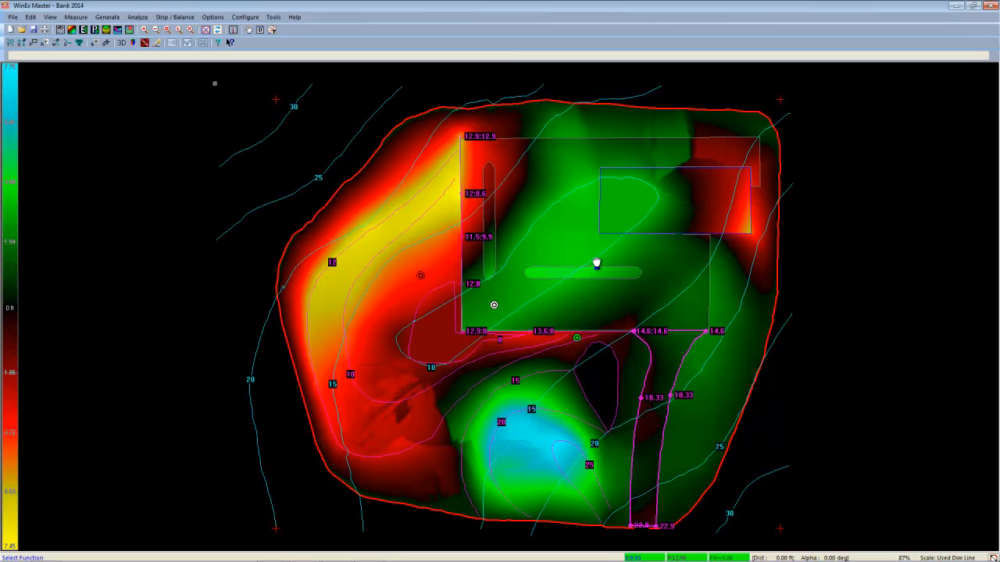
{"action": "mouse_move", "coordinate": [660, 518]}
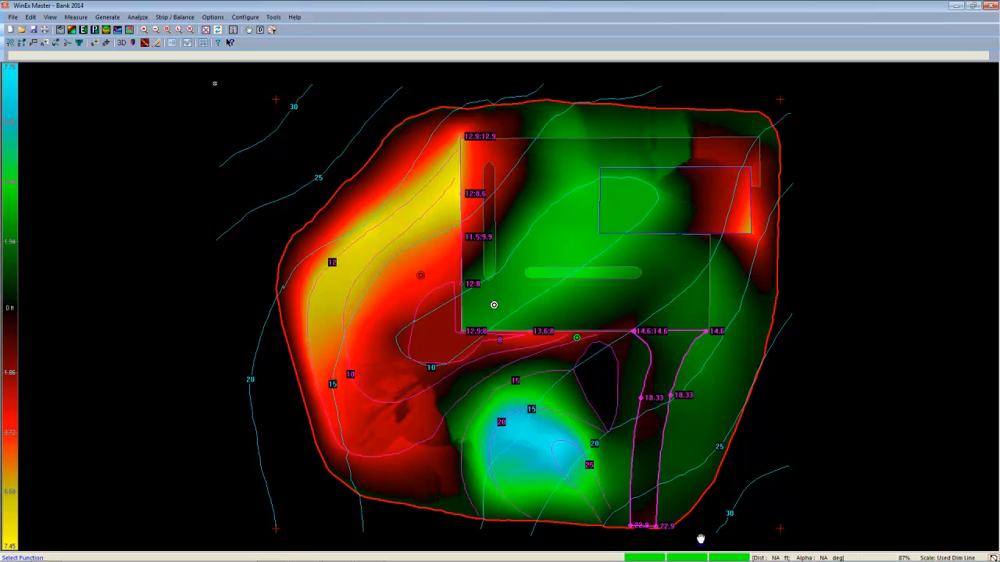
{"action": "mouse_move", "coordinate": [535, 467]}
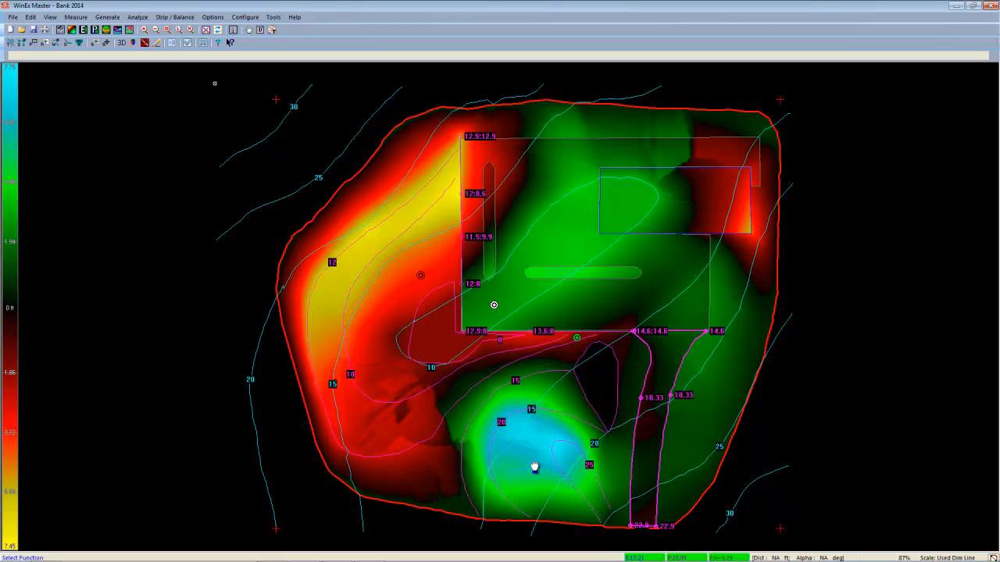
{"action": "mouse_move", "coordinate": [528, 436]}
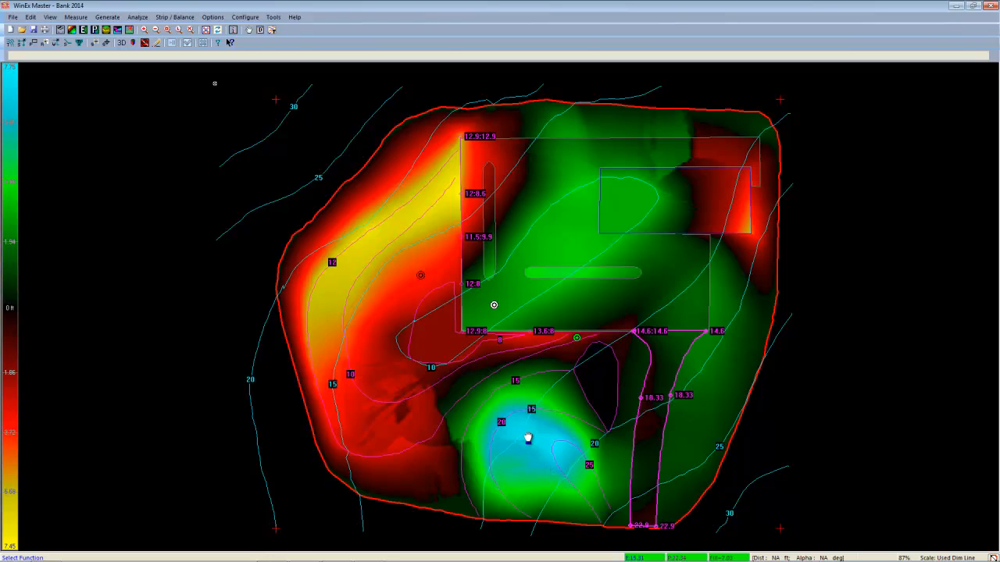
{"action": "mouse_move", "coordinate": [535, 434]}
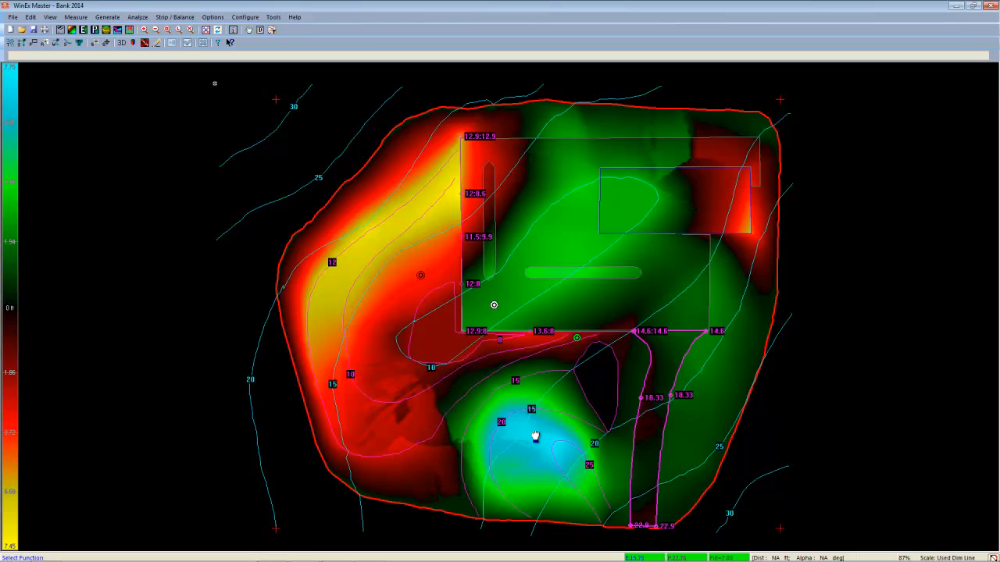
{"action": "mouse_move", "coordinate": [482, 389]}
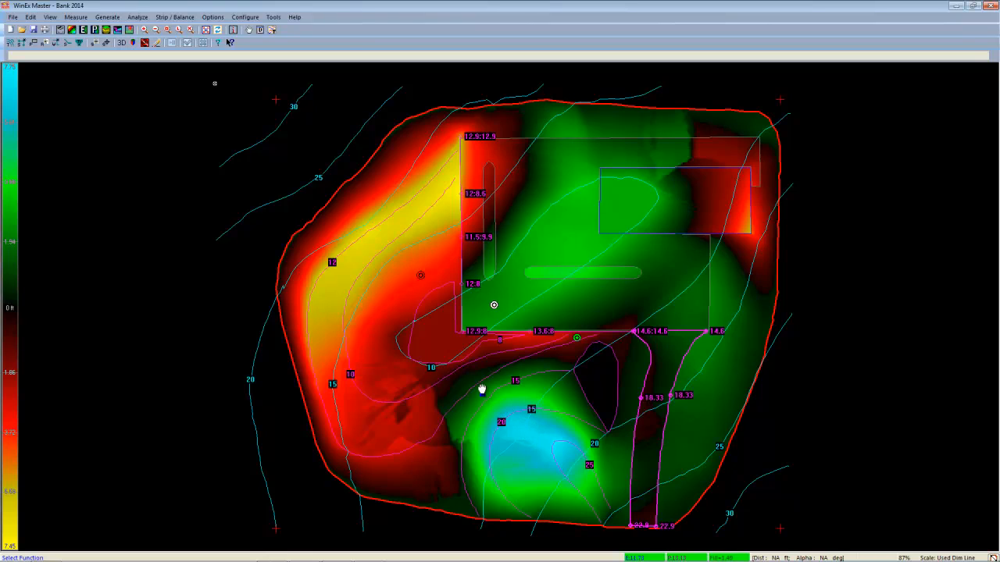
{"action": "mouse_move", "coordinate": [488, 382]}
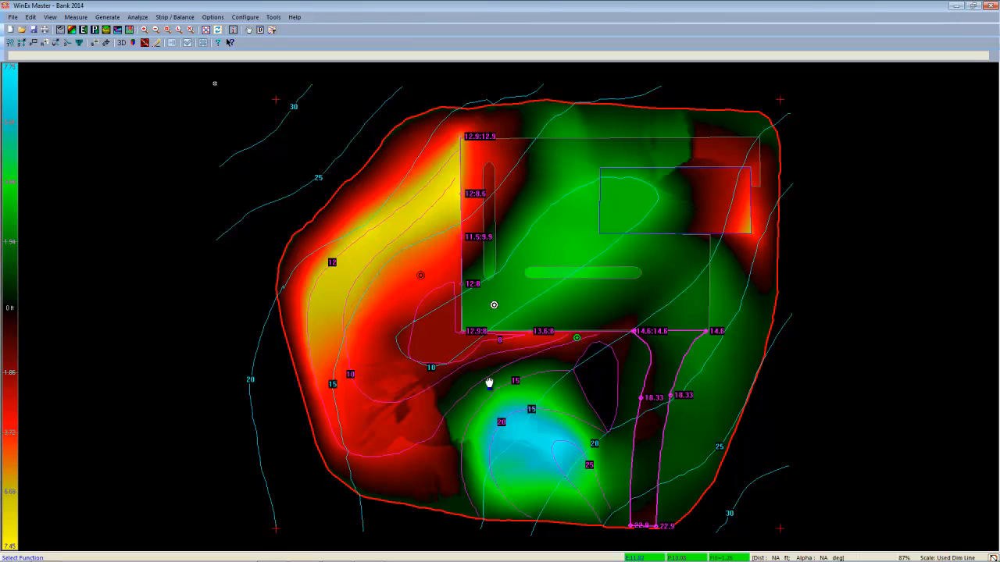
{"action": "mouse_move", "coordinate": [541, 381]}
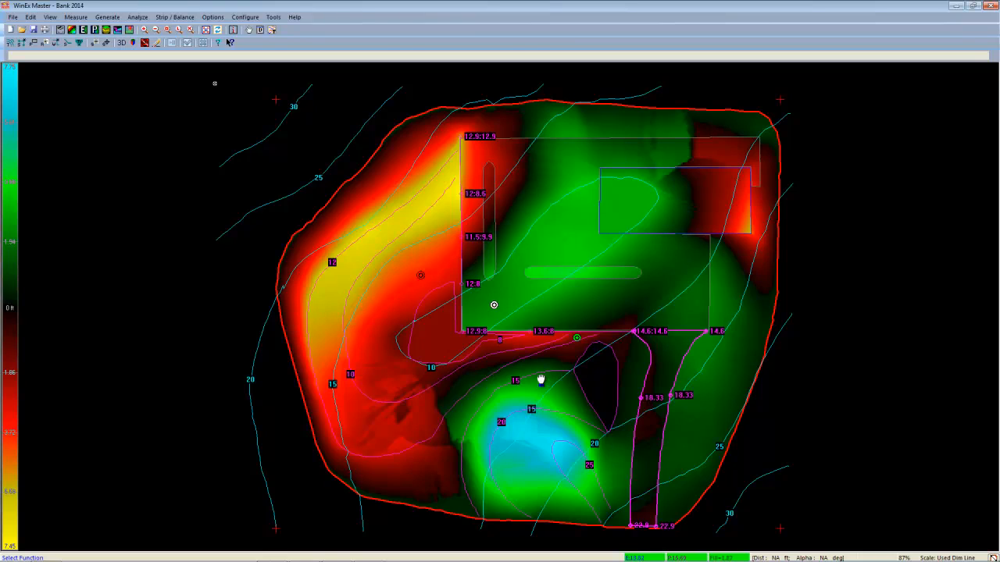
{"action": "left_click", "coordinate": [138, 16]}
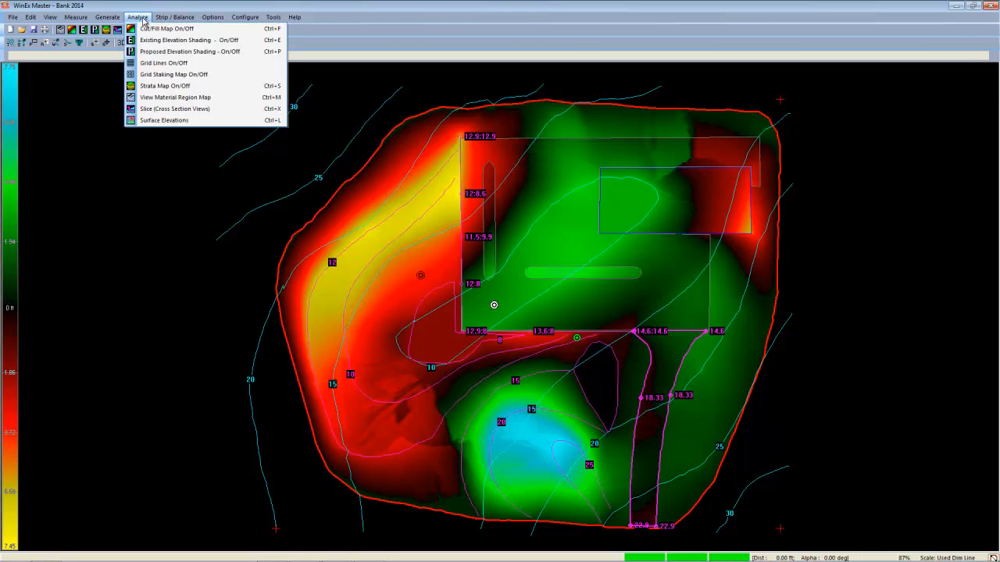
{"action": "mouse_move", "coordinate": [174, 109]}
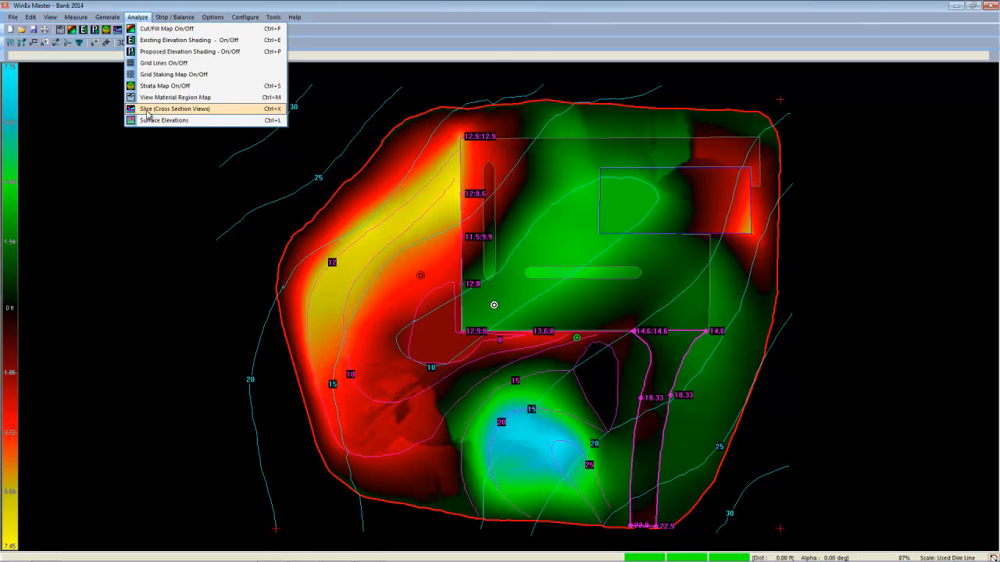
{"action": "left_click", "coordinate": [174, 108]}
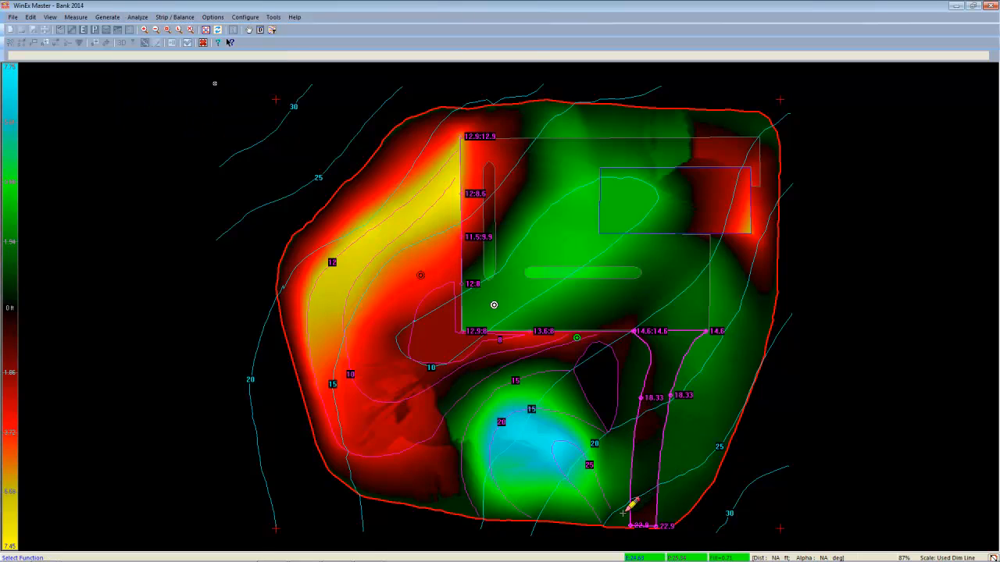
{"action": "left_click", "coordinate": [628, 516]}
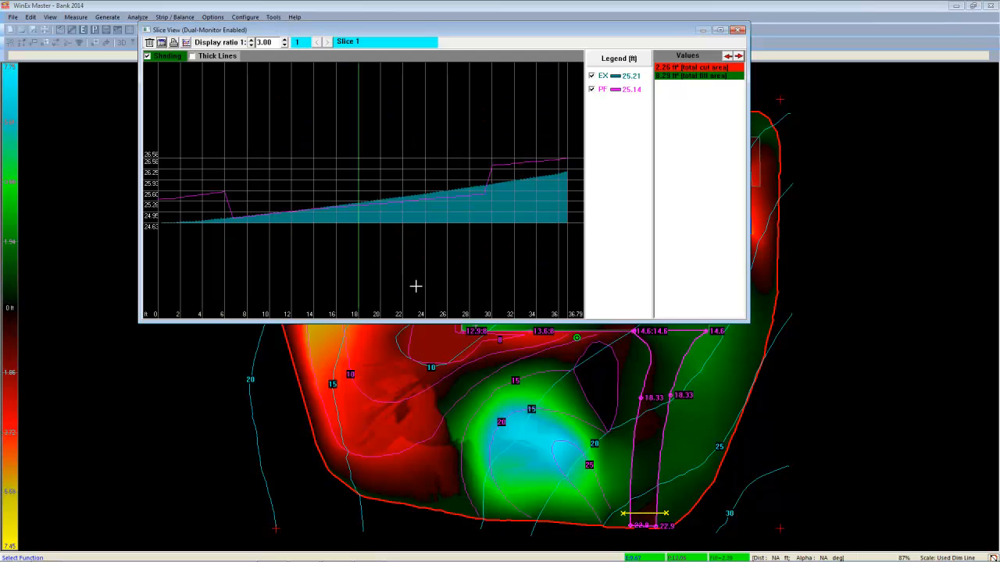
{"action": "left_click", "coordinate": [194, 56]}
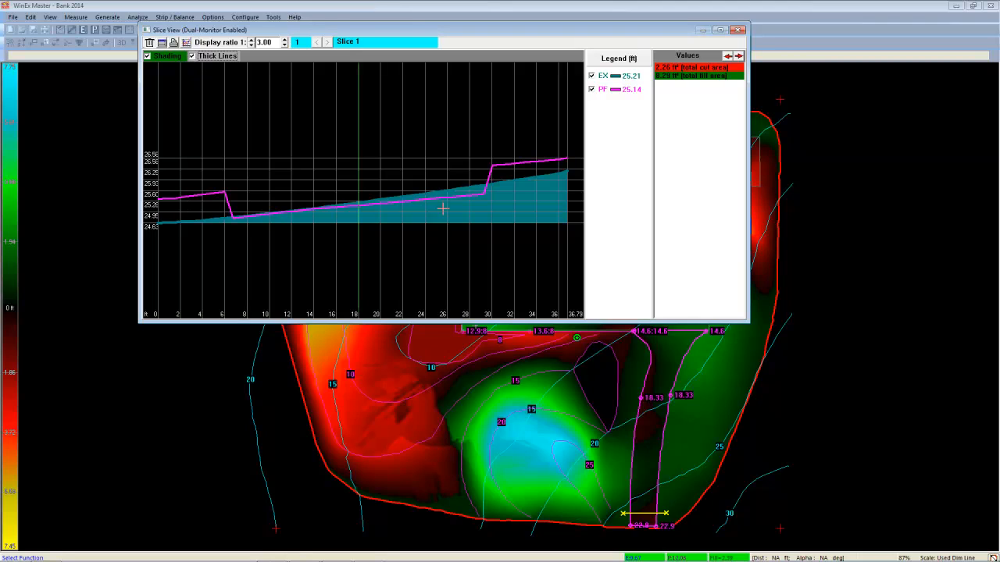
{"action": "mouse_move", "coordinate": [693, 113]}
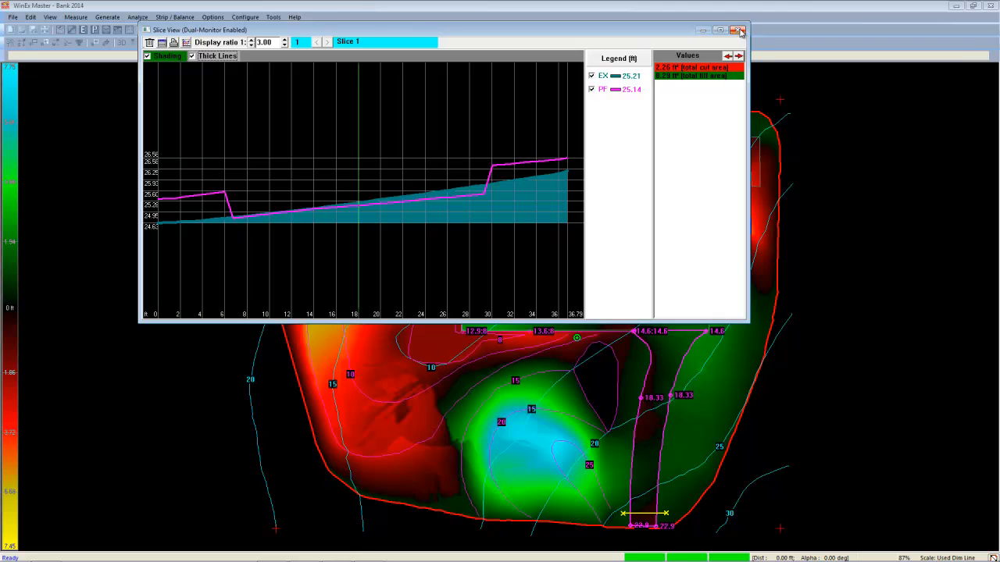
{"action": "left_click", "coordinate": [739, 30]}
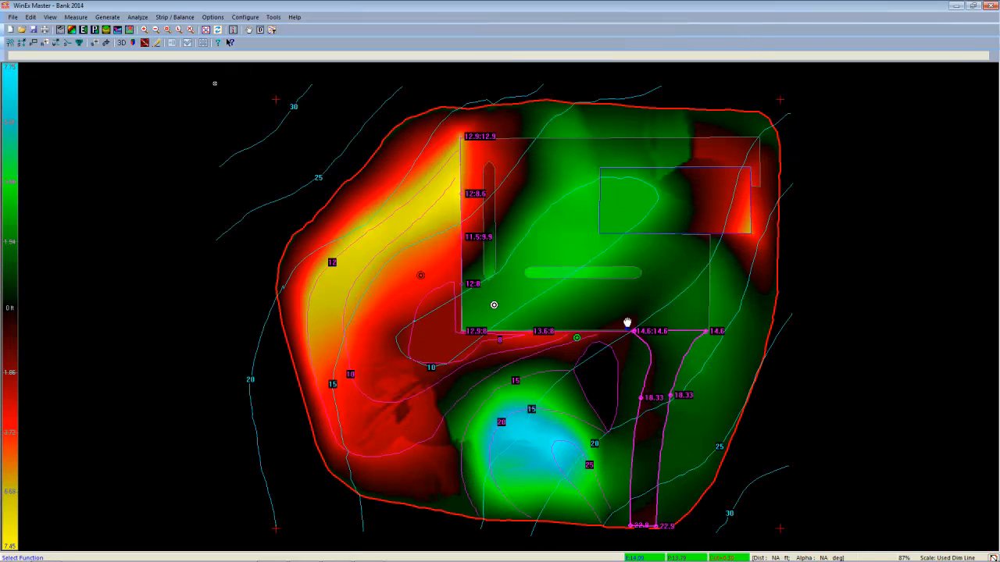
{"action": "mouse_move", "coordinate": [708, 316]}
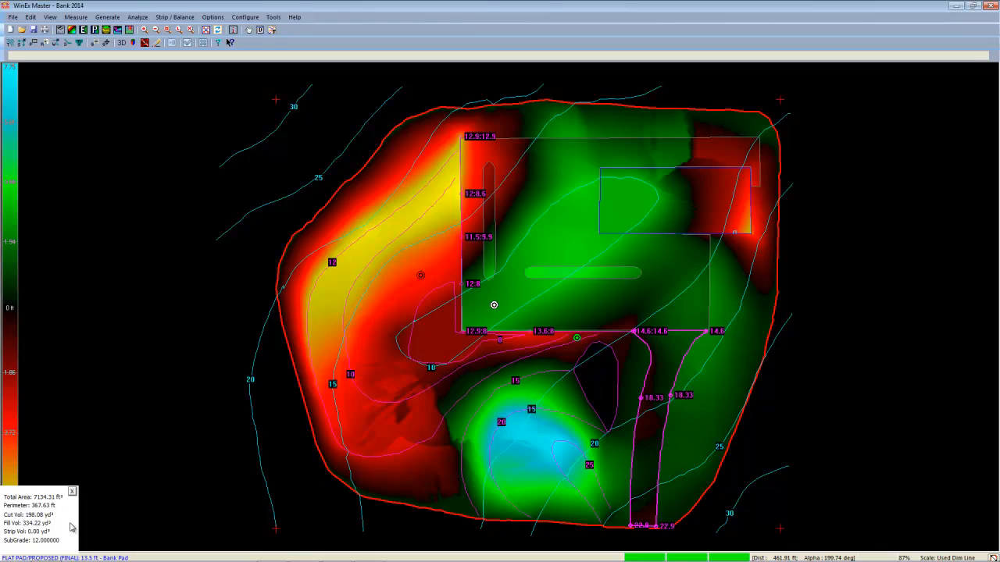
{"action": "mouse_move", "coordinate": [30, 513]}
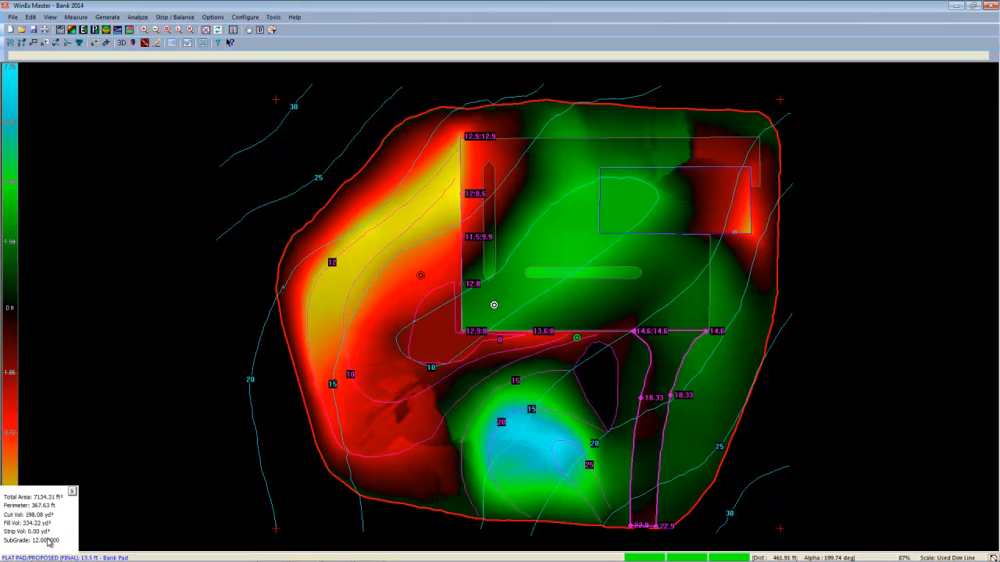
{"action": "mouse_move", "coordinate": [465, 376]}
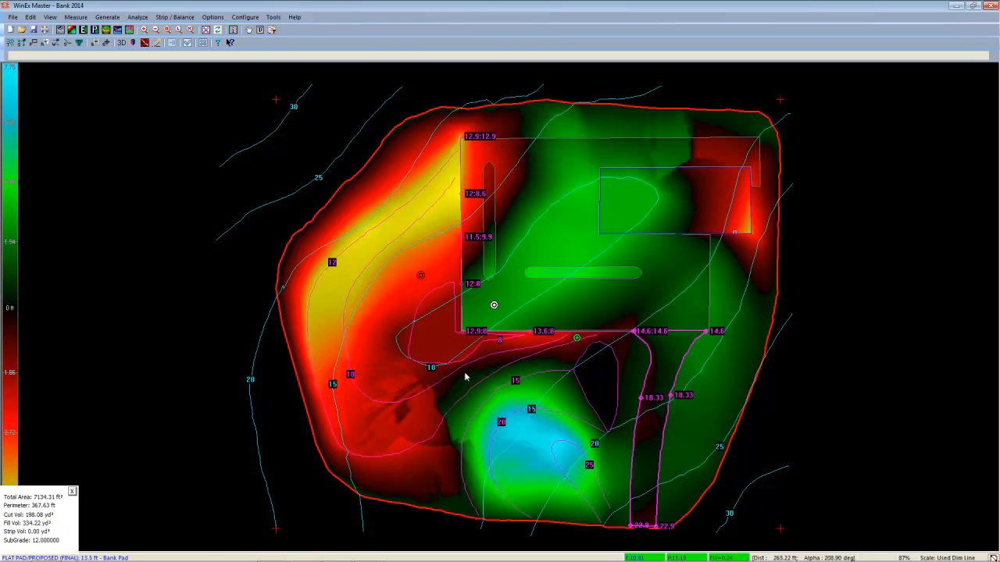
{"action": "mouse_move", "coordinate": [347, 89]}
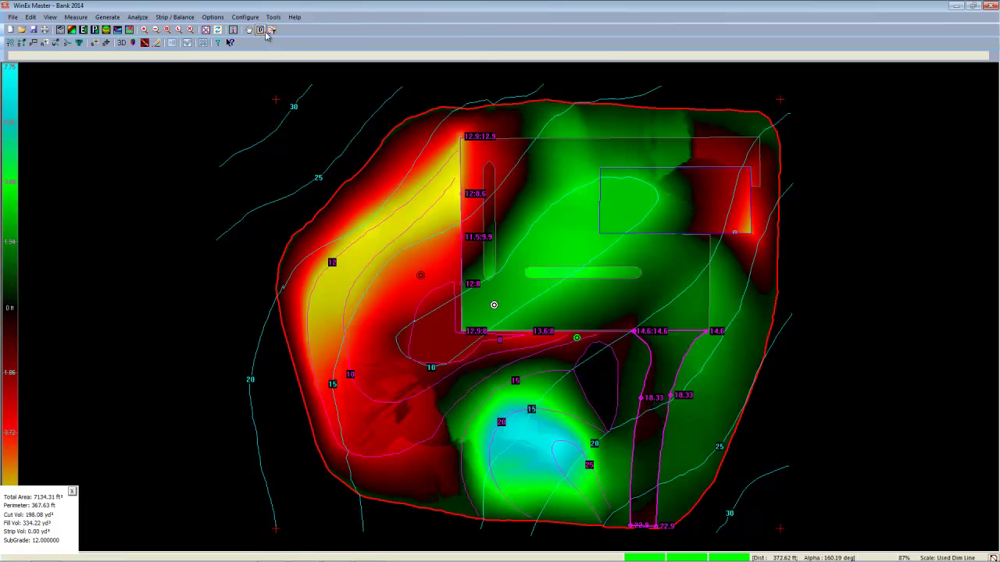
{"action": "mouse_move", "coordinate": [272, 30]}
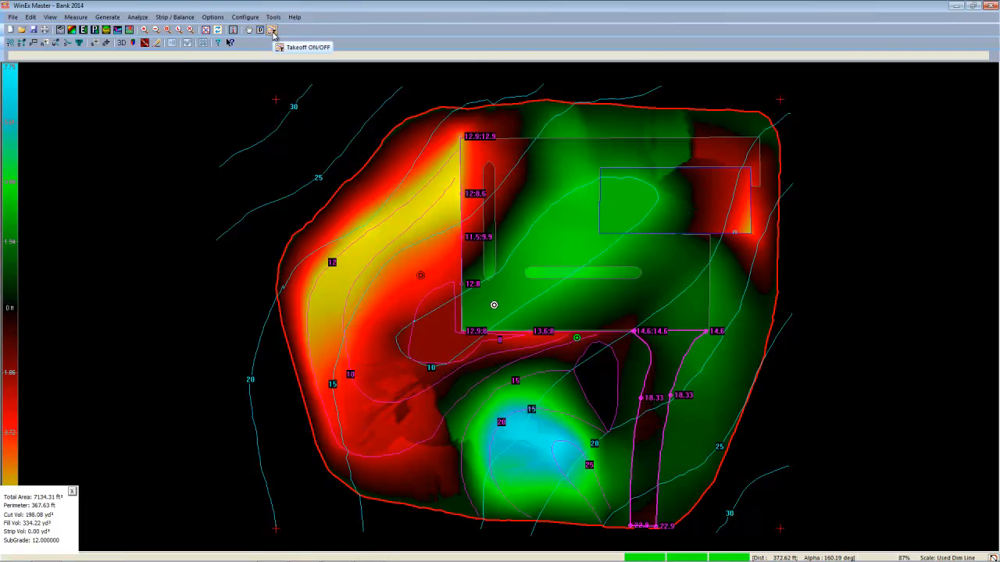
Switch off the takeoff overlay and turn on the Tutorial Plan drawing over the map.
{"action": "left_click", "coordinate": [272, 30]}
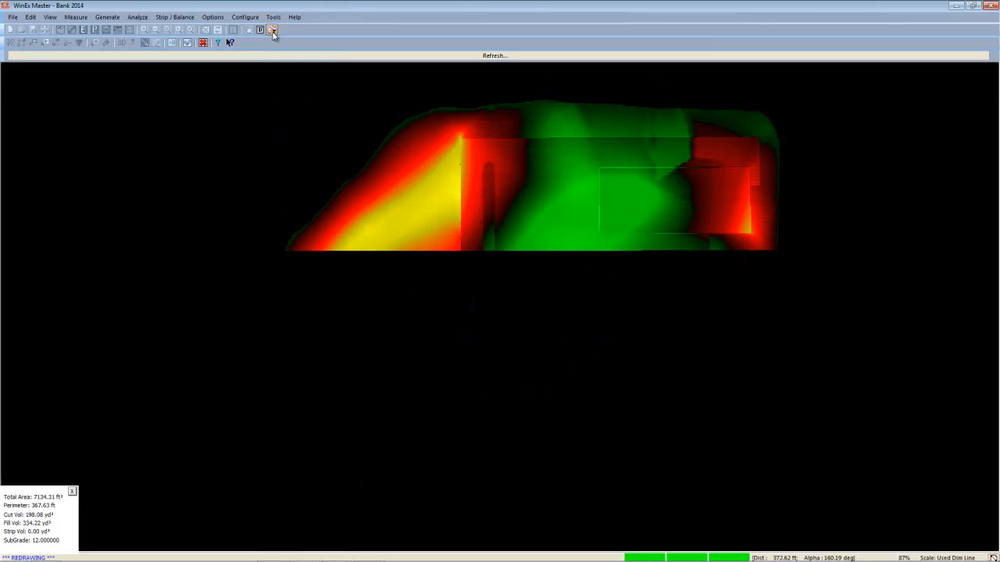
{"action": "left_click", "coordinate": [260, 30]}
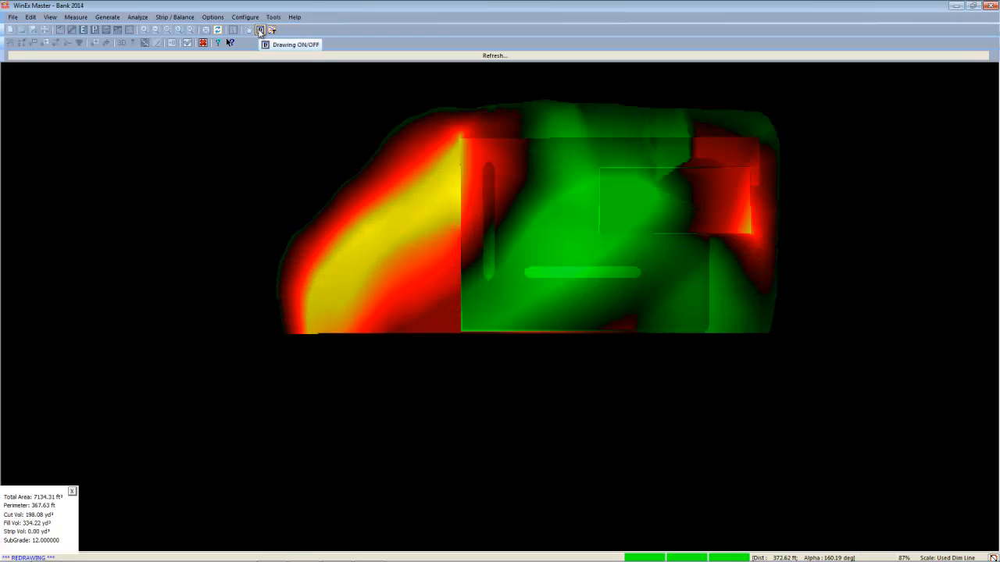
{"action": "left_click", "coordinate": [261, 29]}
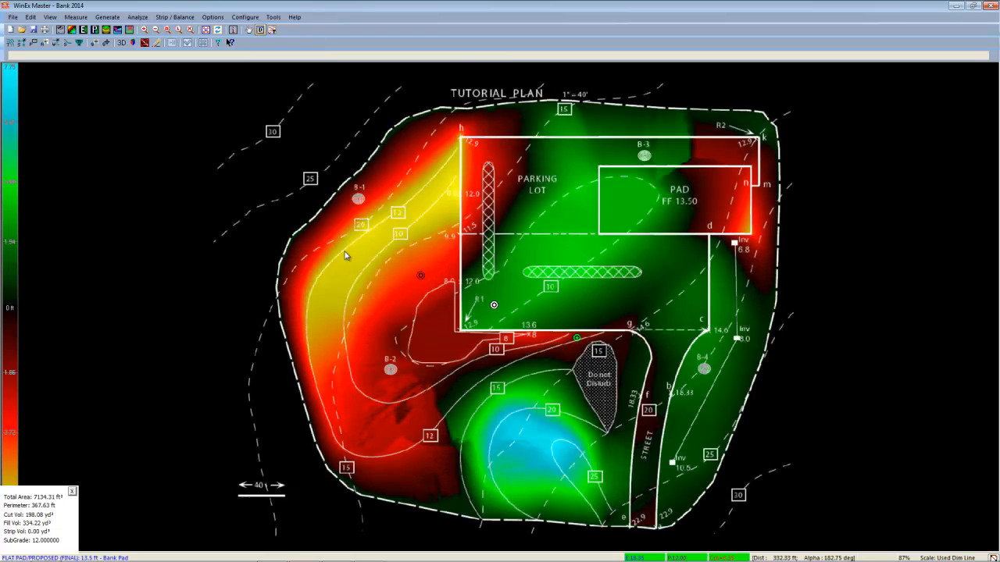
{"action": "mouse_move", "coordinate": [575, 389]}
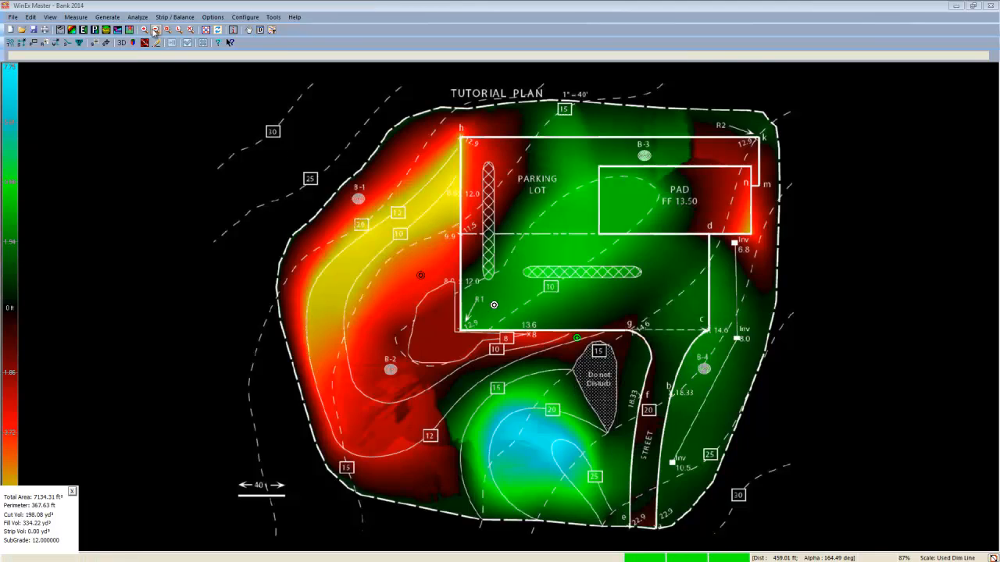
Enable proposed elevation shading and switch the site to the 3D view.
{"action": "left_click", "coordinate": [137, 16]}
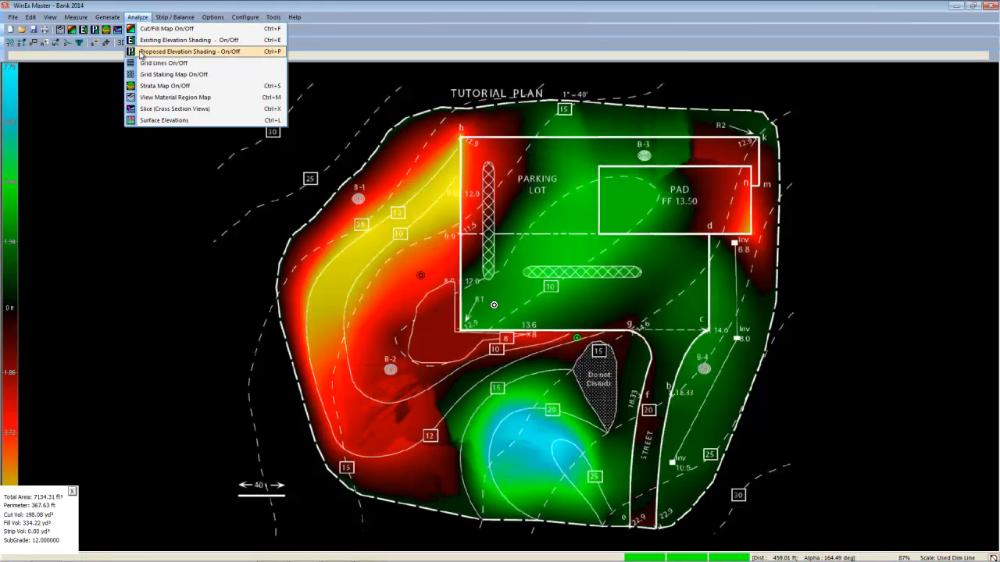
{"action": "left_click", "coordinate": [189, 52]}
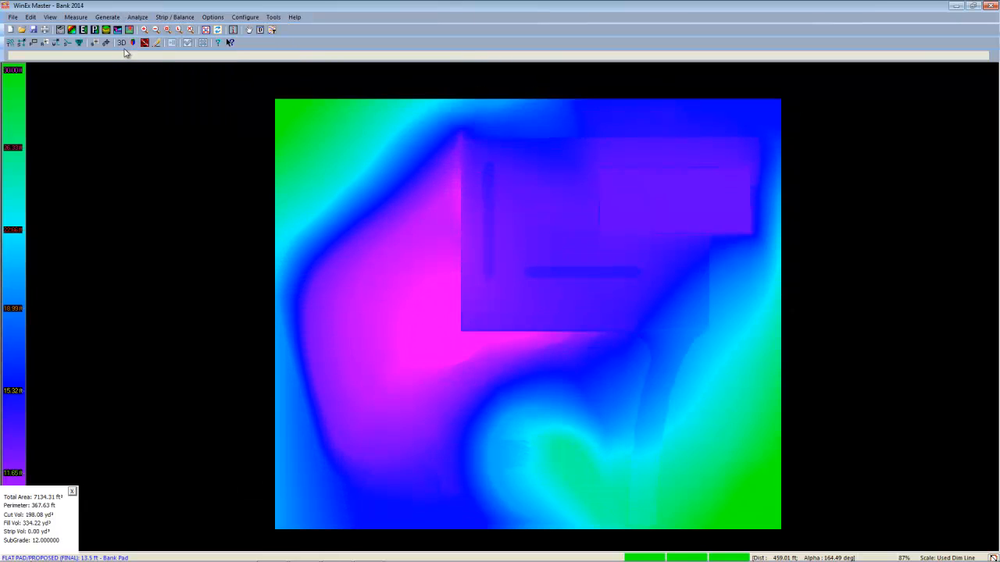
{"action": "left_click", "coordinate": [121, 43]}
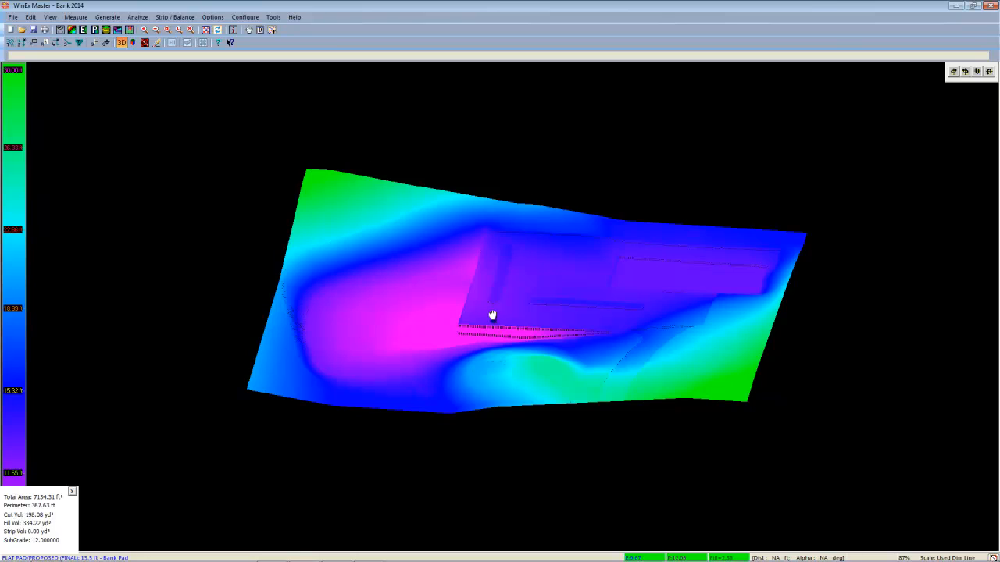
{"action": "mouse_move", "coordinate": [492, 350]}
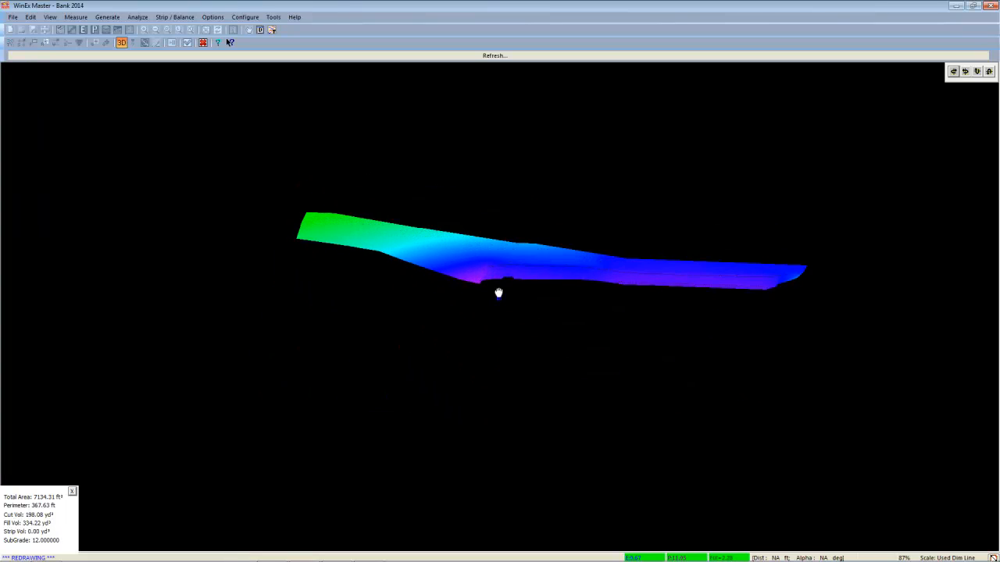
Orbit the 3D model from edge-on to oblique angles to reveal the pad and site.
{"action": "left_click_drag", "start_coordinate": [499, 293], "coordinate": [404, 318]}
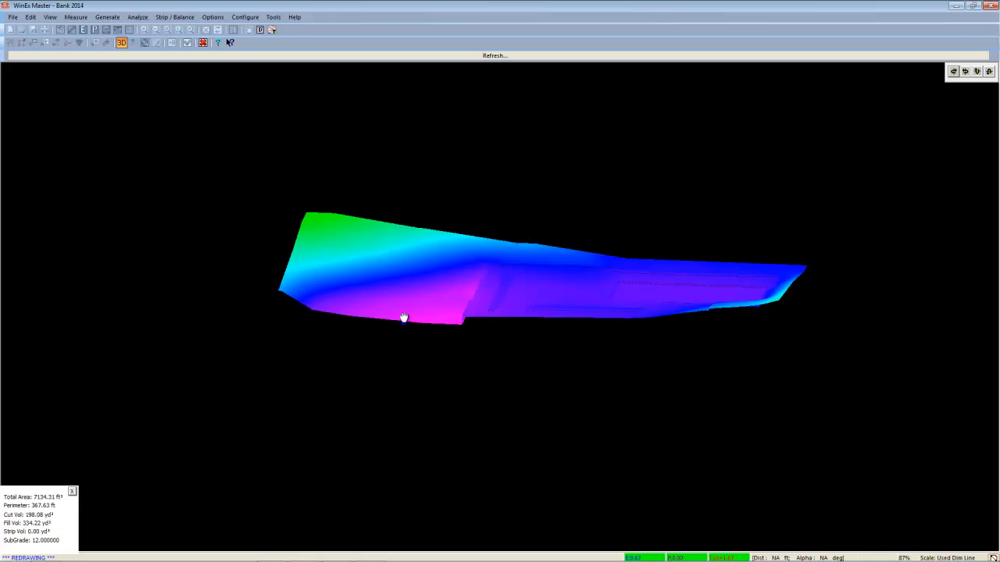
{"action": "left_click_drag", "start_coordinate": [404, 317], "coordinate": [365, 300]}
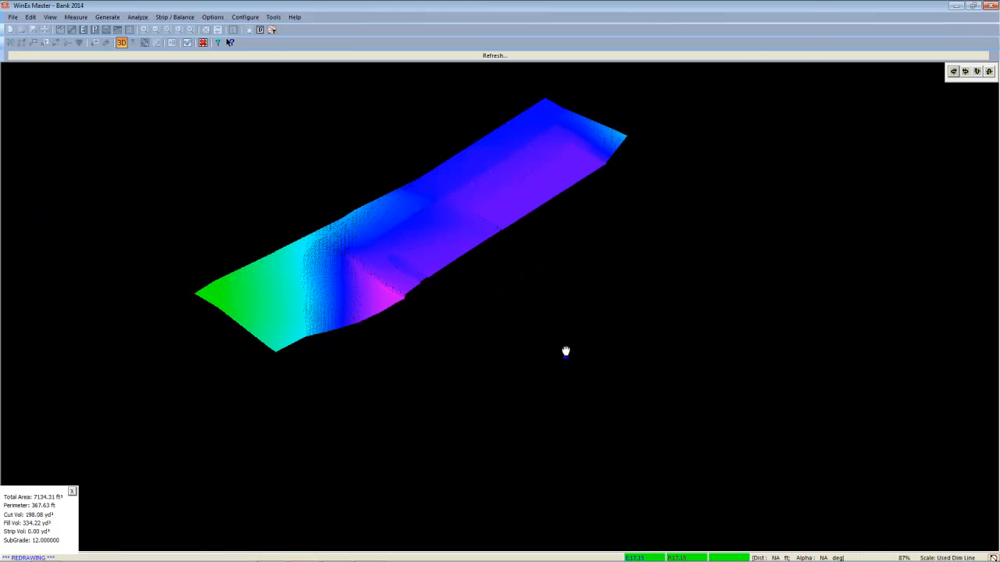
{"action": "left_click_drag", "start_coordinate": [566, 352], "coordinate": [514, 385]}
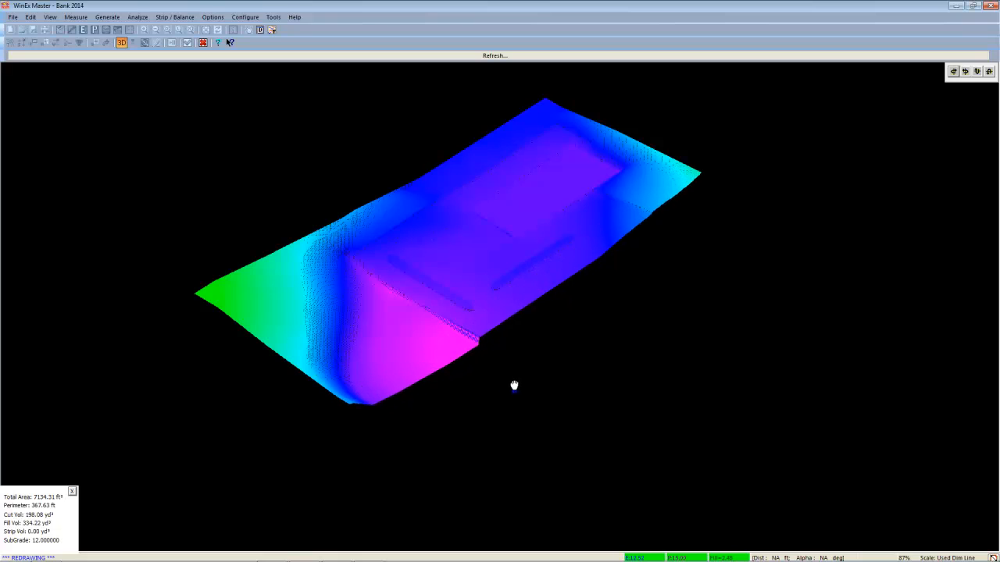
{"action": "left_click_drag", "start_coordinate": [514, 386], "coordinate": [528, 372]}
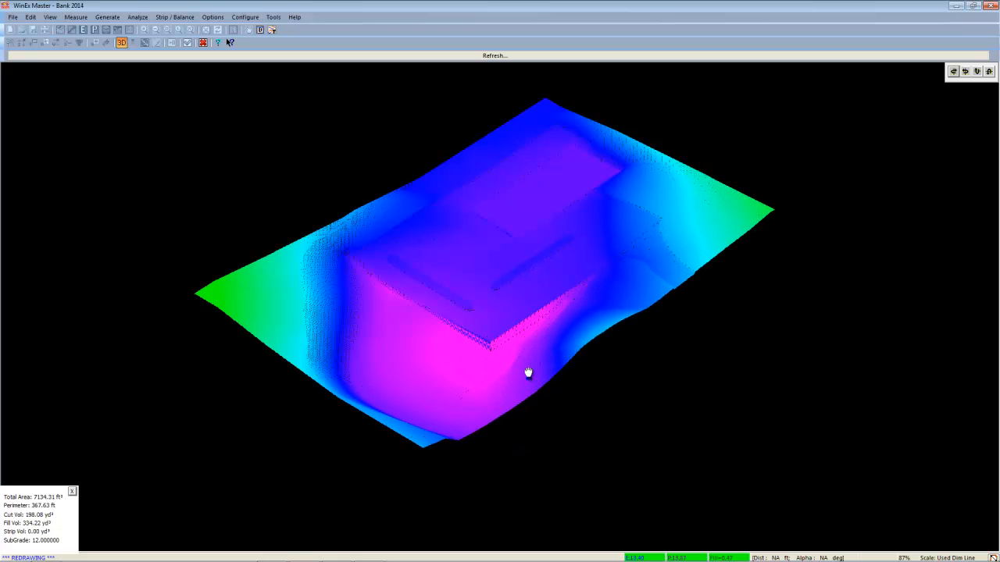
{"action": "left_click_drag", "start_coordinate": [528, 372], "coordinate": [528, 386]}
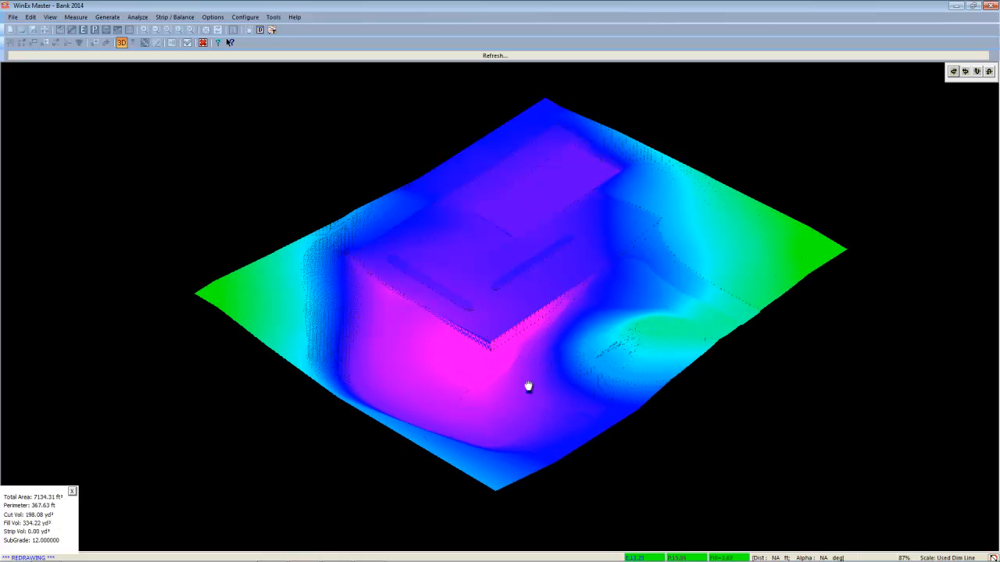